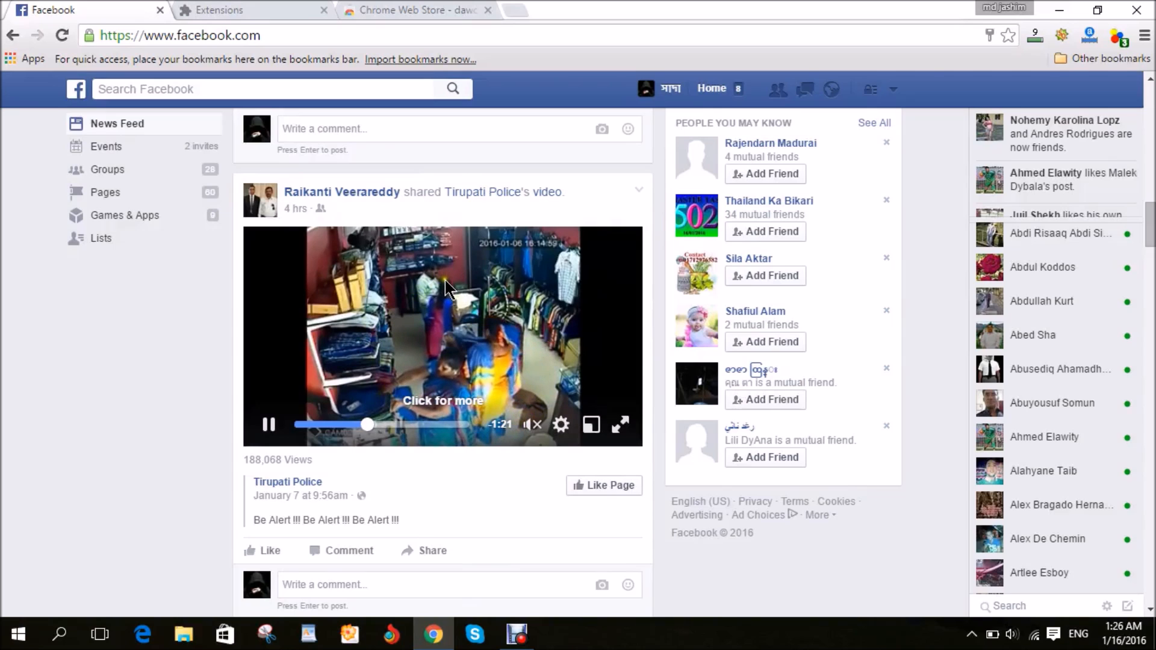
pyautogui.moveTo(486, 271)
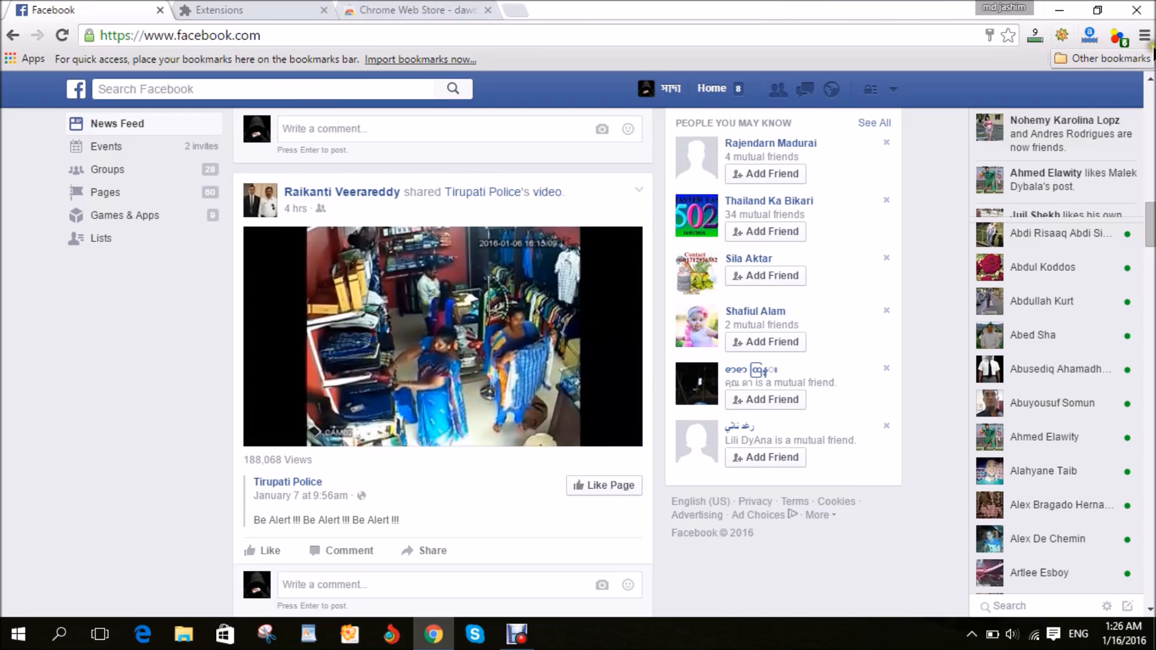
pyautogui.moveTo(1146, 34)
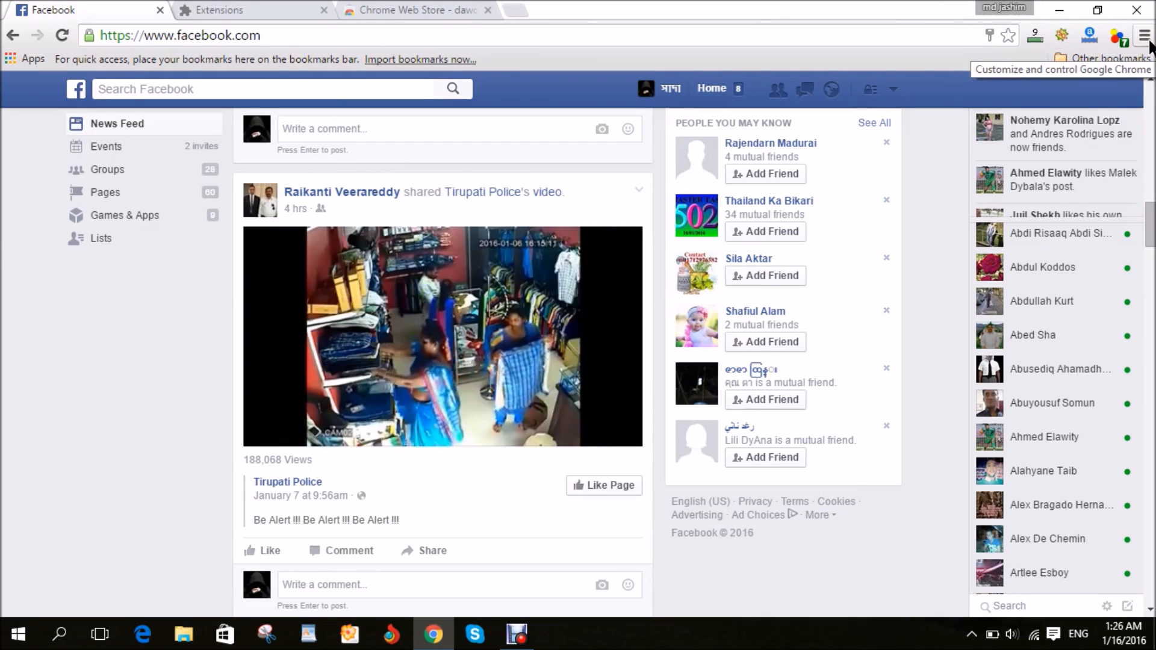
# Reach the Chrome extensions page via More tools, listing Video DownloadHelper as enabled.
pyautogui.click(1142, 35)
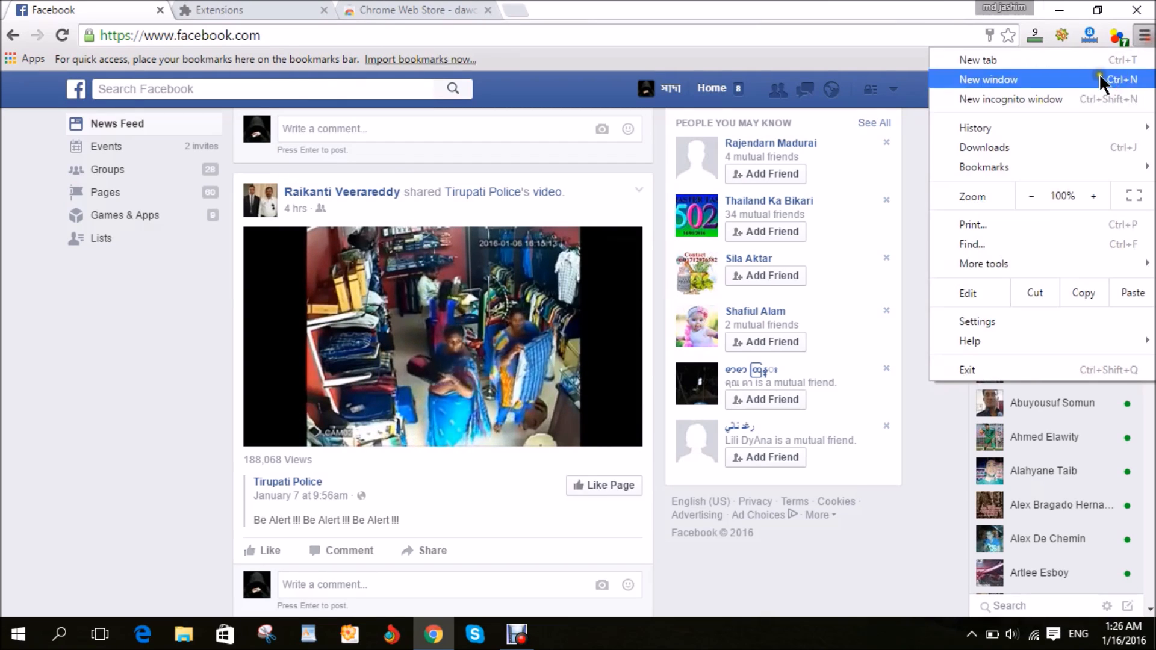
pyautogui.moveTo(984, 263)
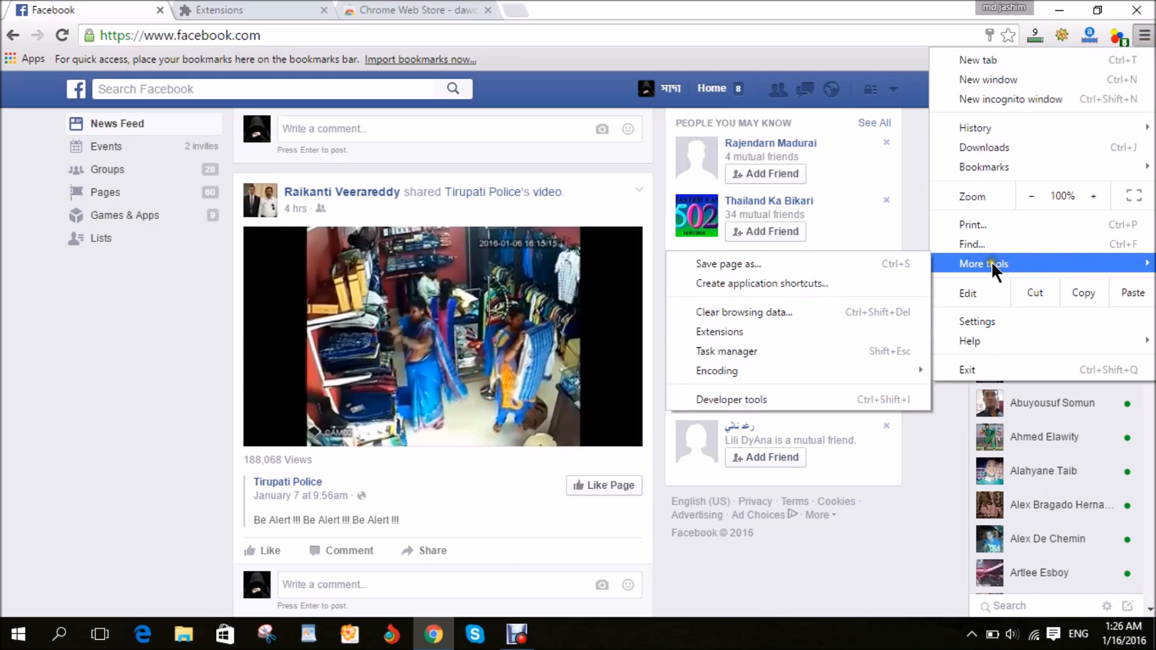
pyautogui.moveTo(734, 344)
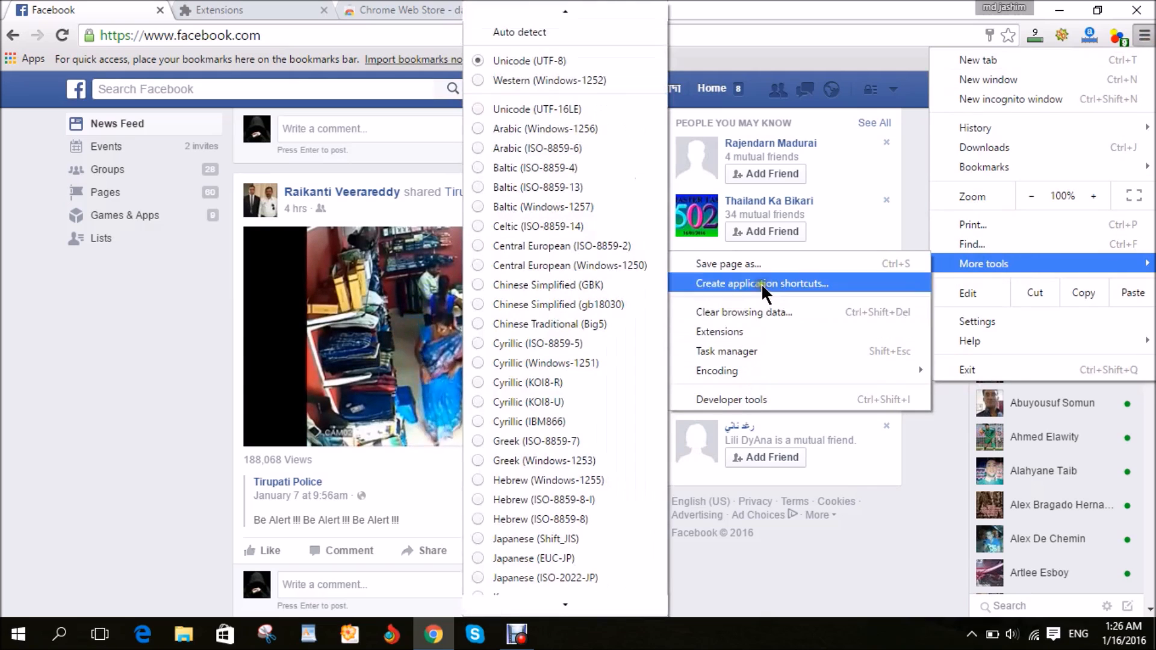
pyautogui.moveTo(752, 339)
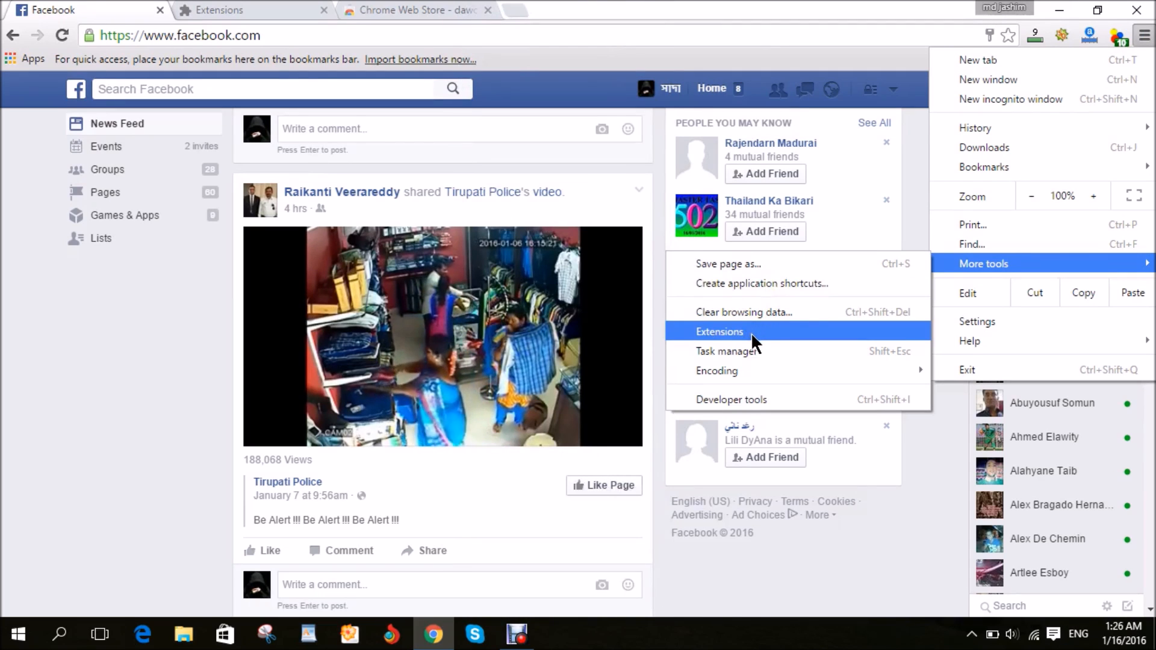
pyautogui.click(719, 332)
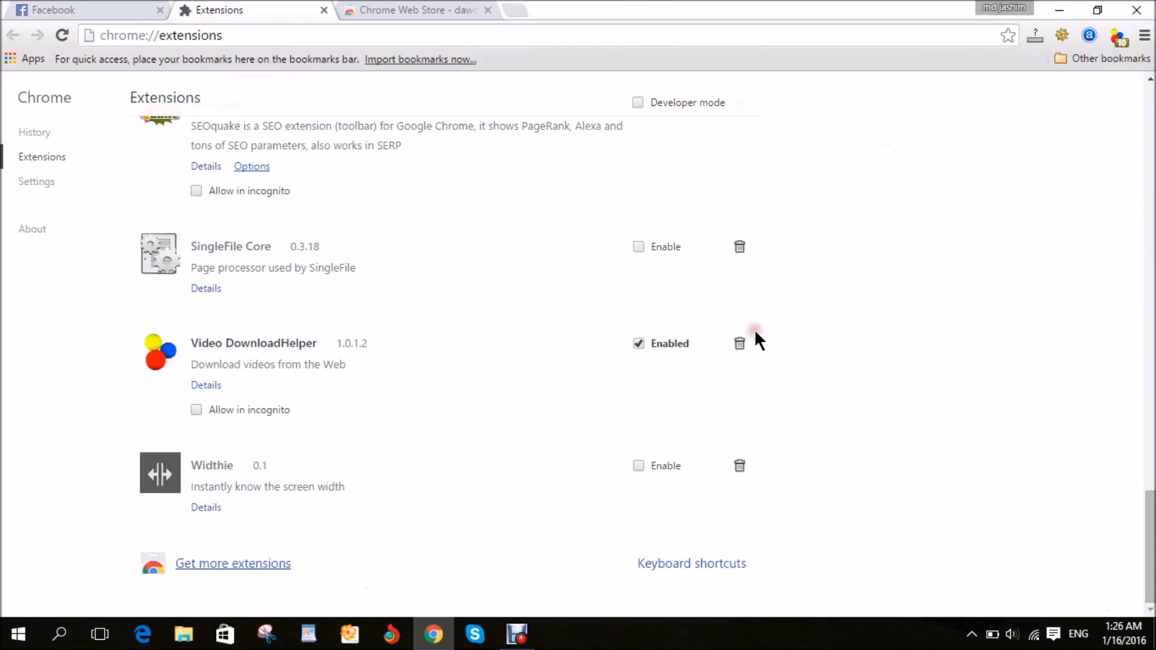
pyautogui.moveTo(346, 366)
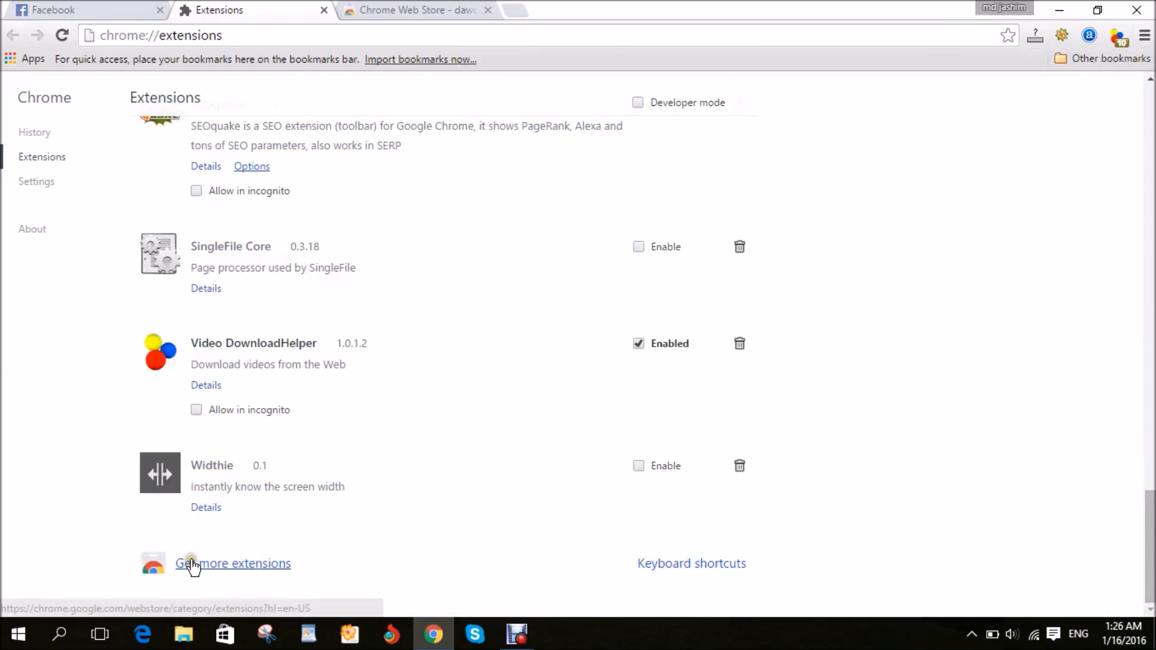
pyautogui.moveTo(251, 575)
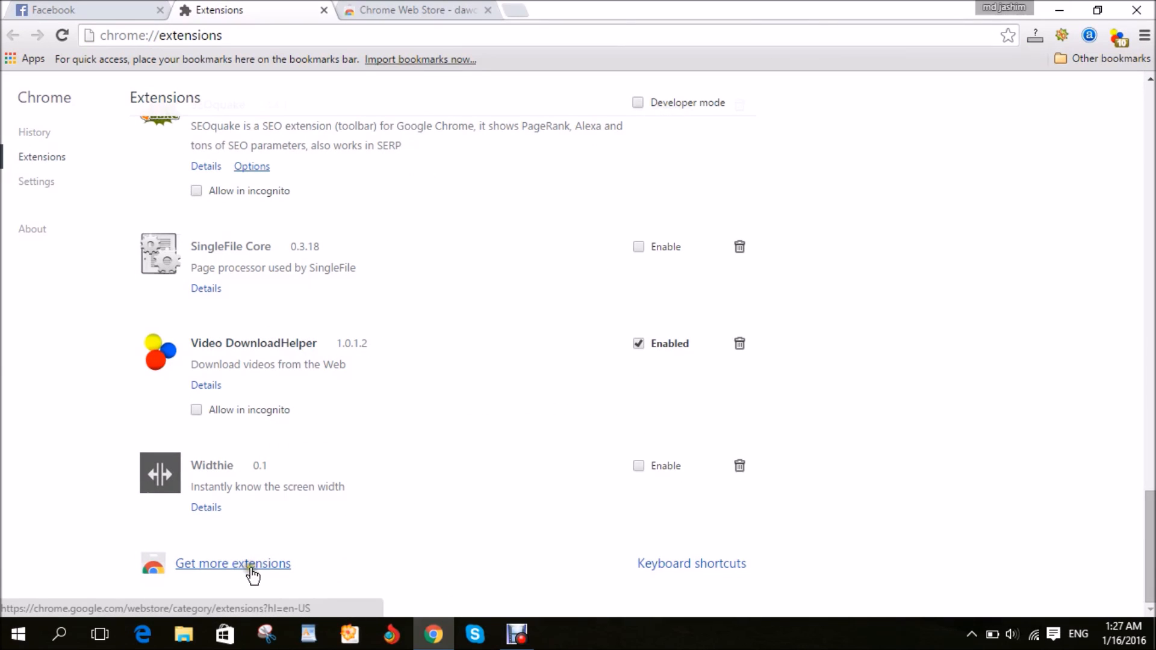
# Search the Chrome Web Store for 'dawonload video helper'.
pyautogui.click(234, 563)
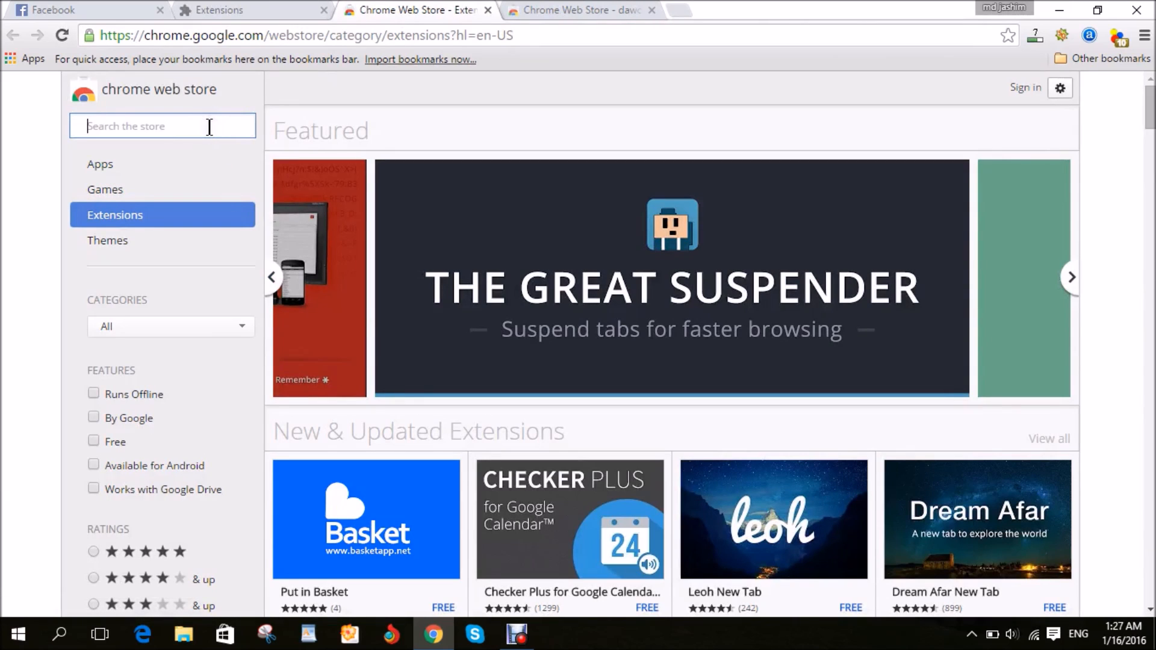
pyautogui.write('daw')
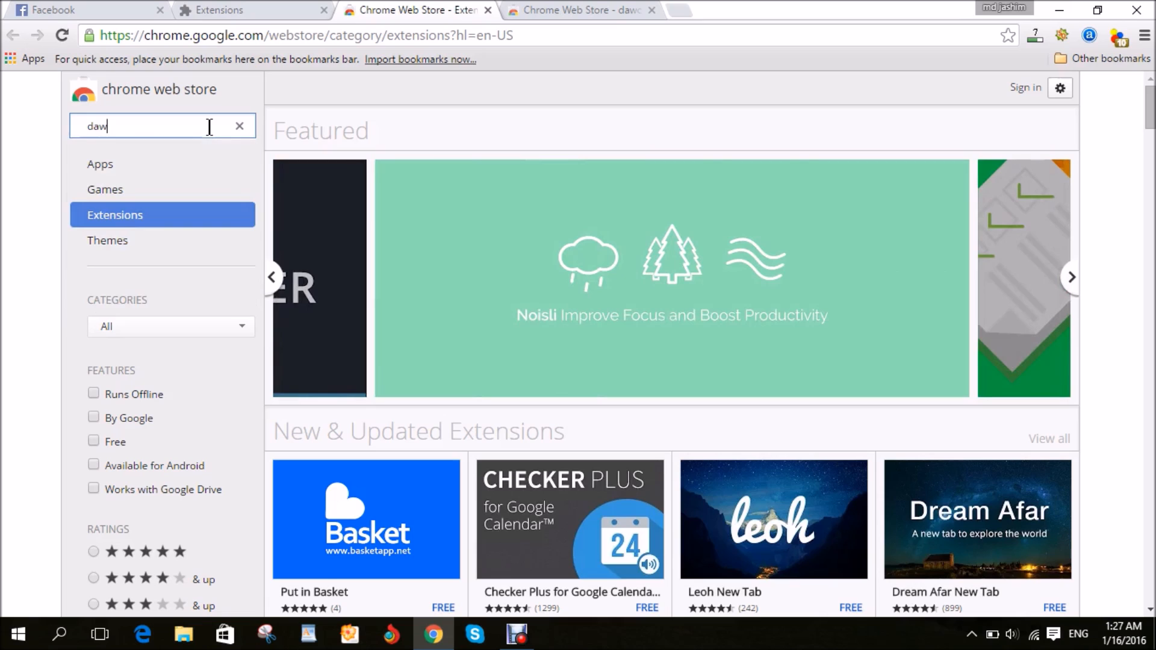
pyautogui.write('onload v')
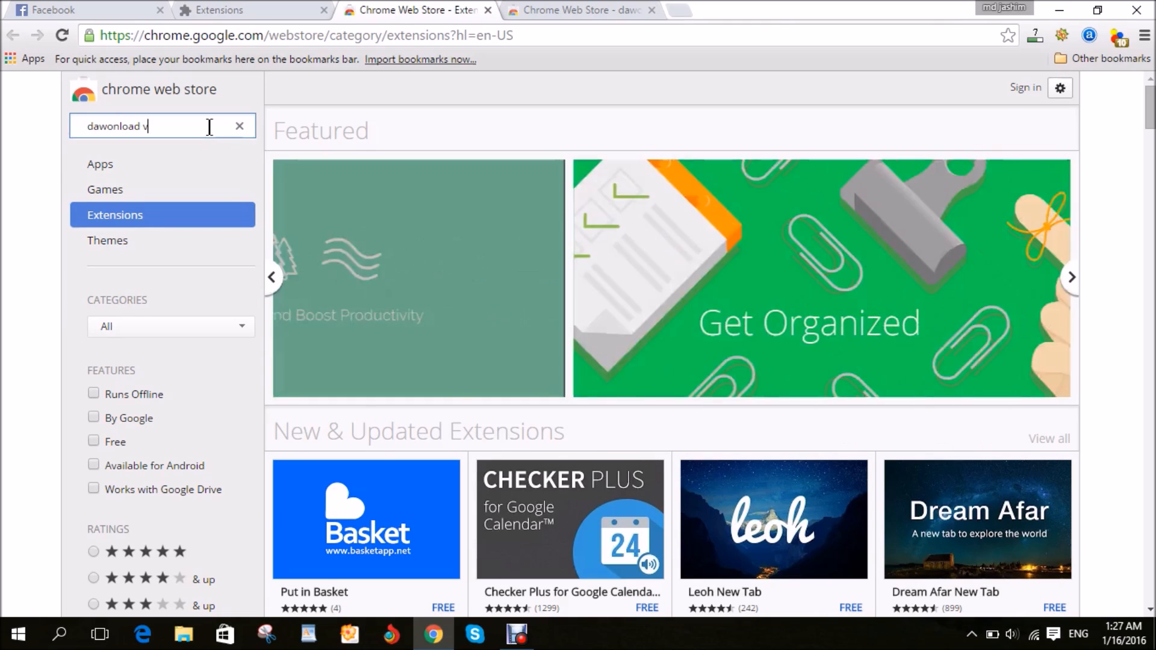
pyautogui.write('ideo helper')
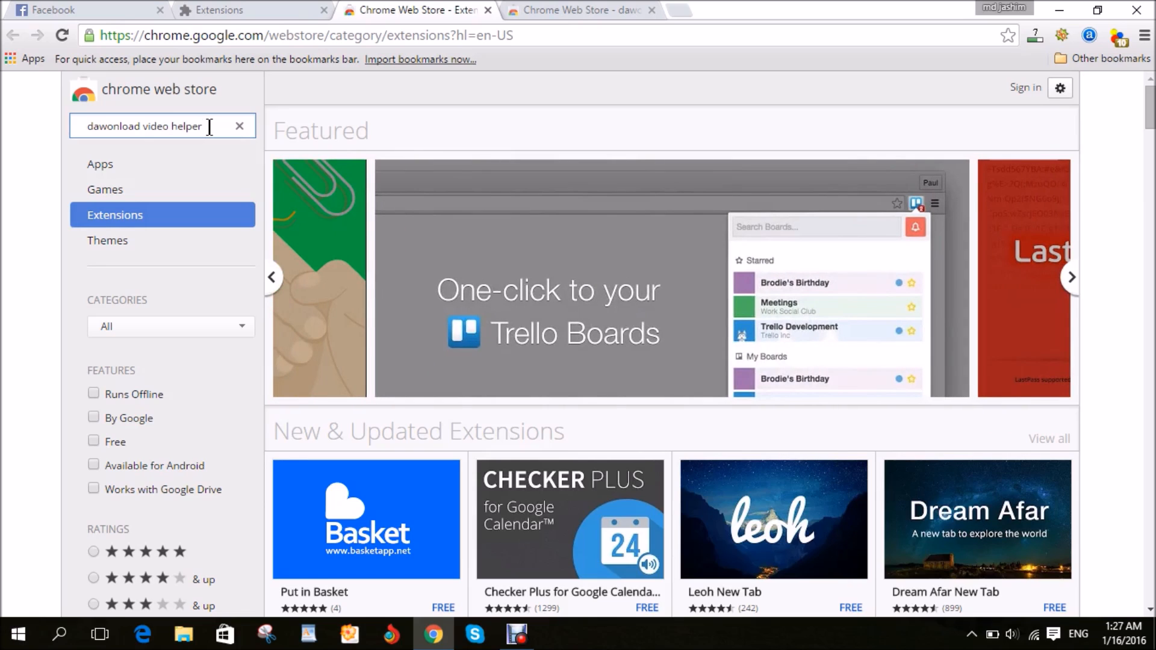
pyautogui.moveTo(330, 142)
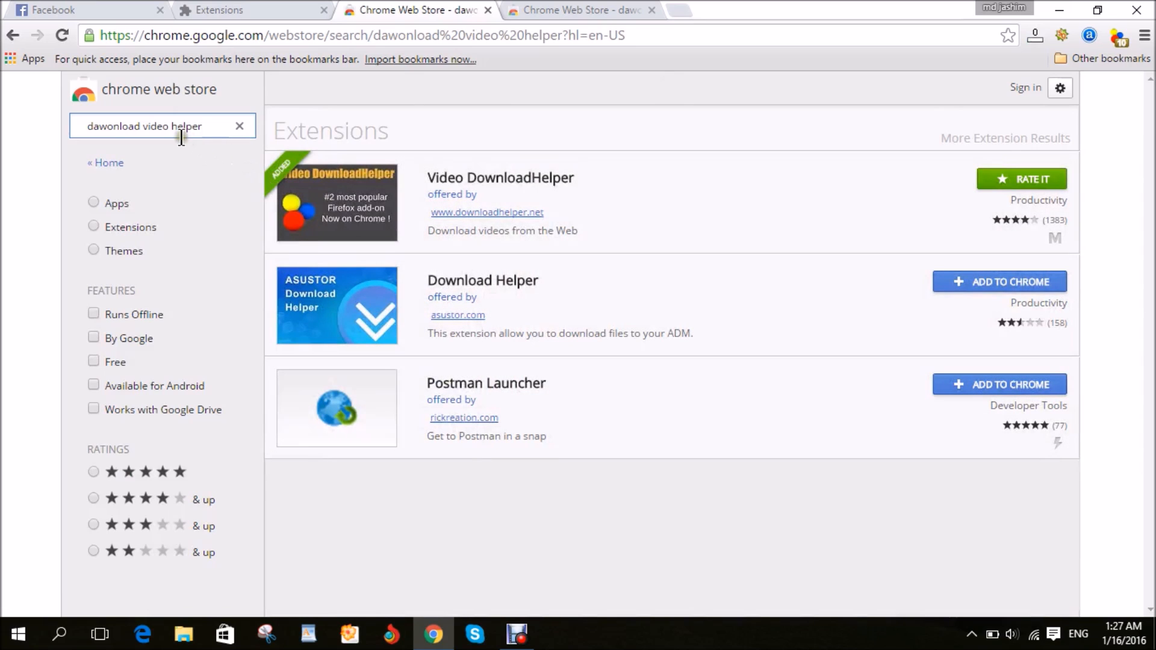
pyautogui.moveTo(758, 186)
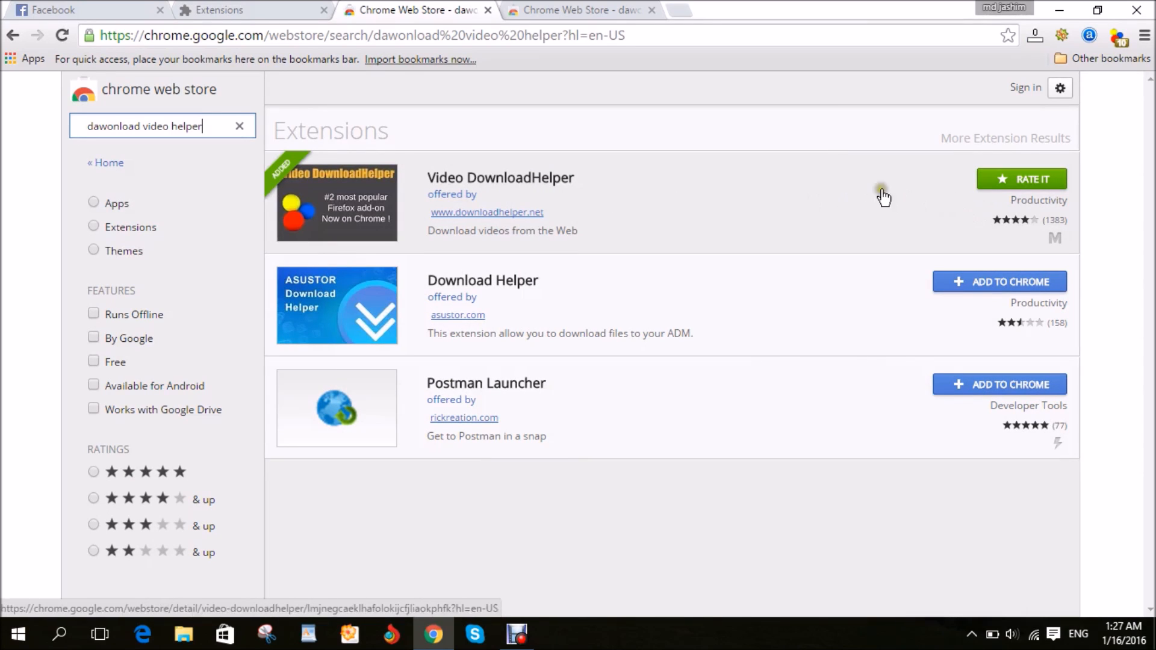
pyautogui.moveTo(991, 199)
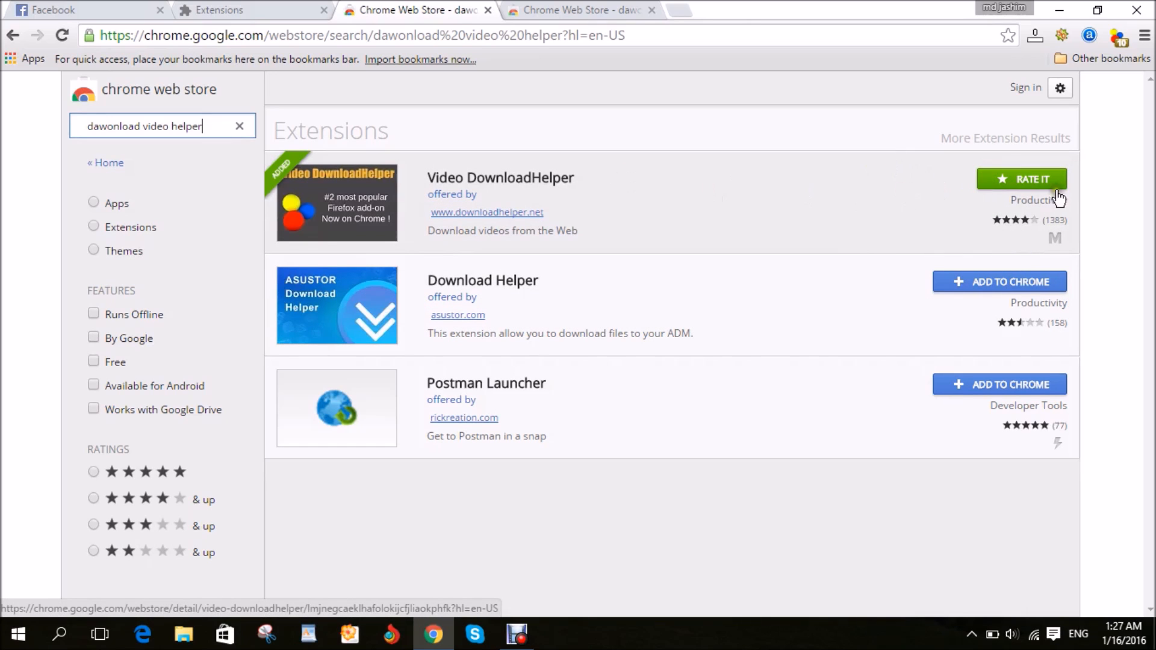
pyautogui.moveTo(529, 158)
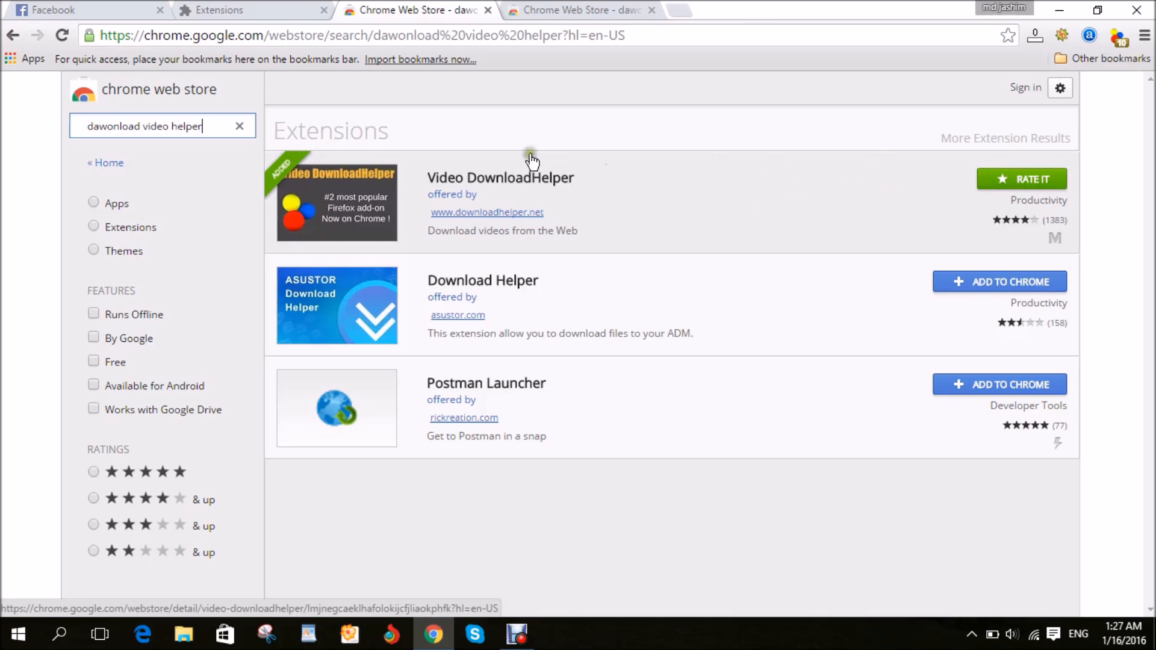
pyautogui.moveTo(826, 162)
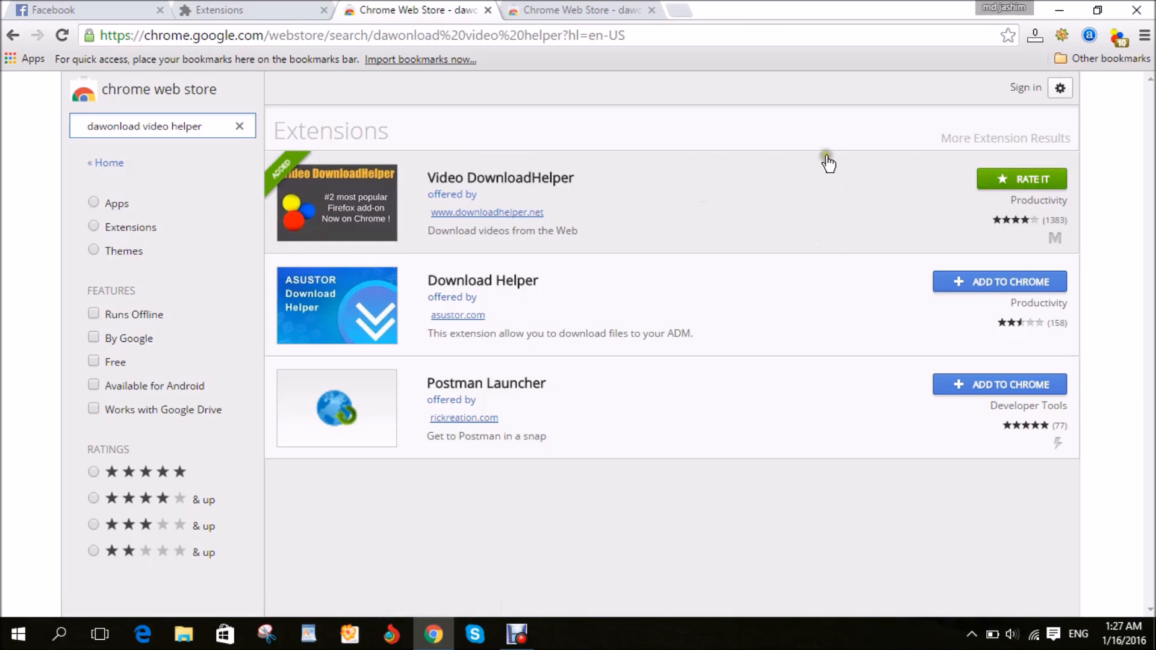
# Play the Tirupati Police video on Facebook and start its download with Video DownloadHelper.
pyautogui.click(66, 10)
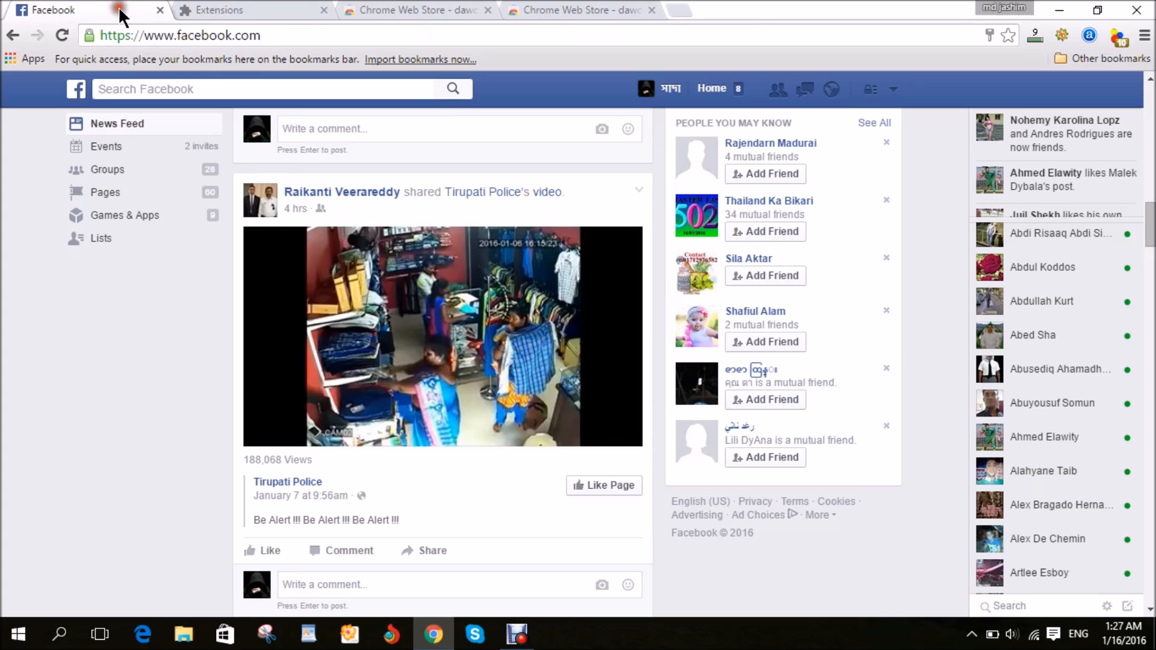
pyautogui.click(442, 342)
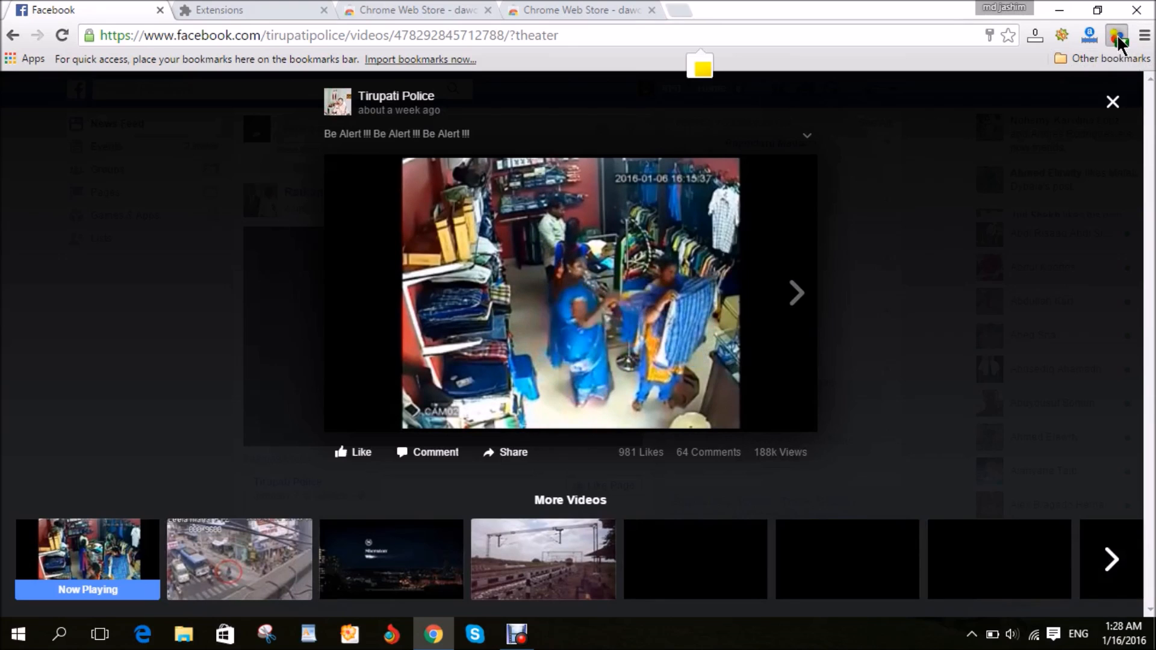
pyautogui.click(1117, 35)
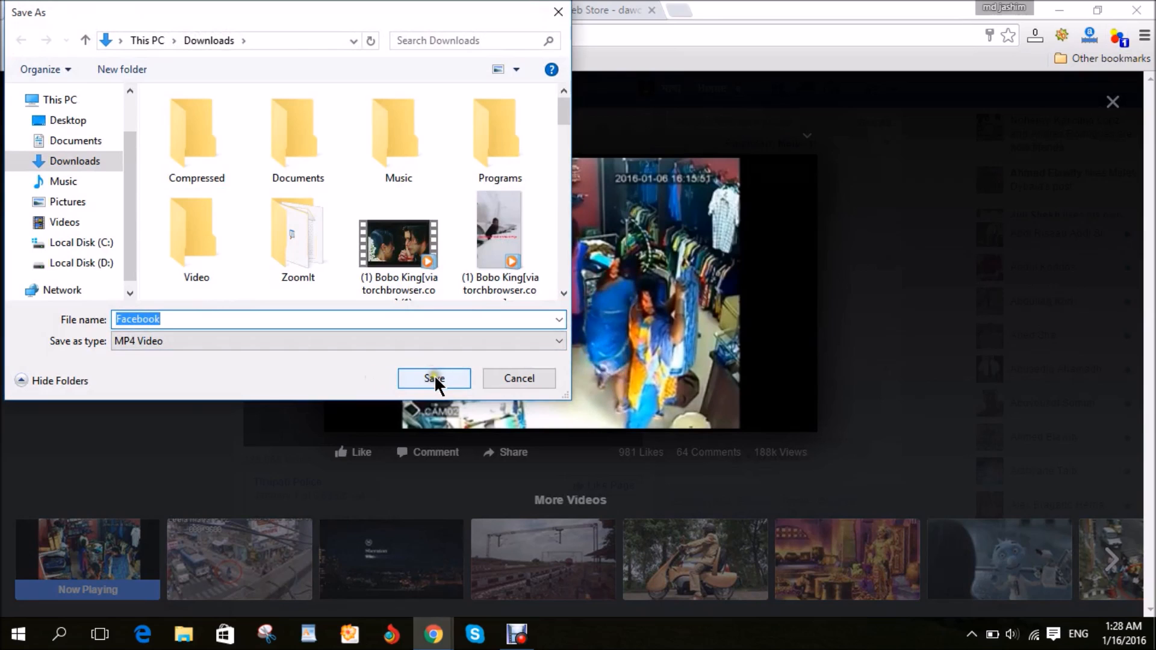
# Save the video as Facebook.mp4 in Downloads and close the theater view.
pyautogui.click(434, 378)
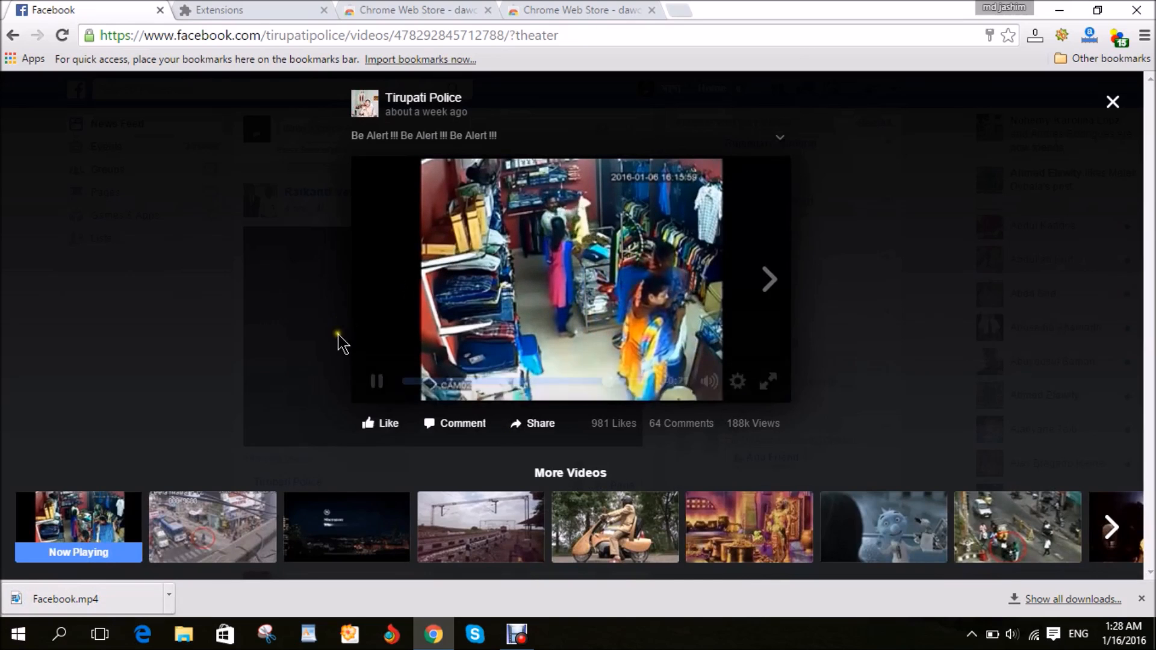
pyautogui.moveTo(879, 158)
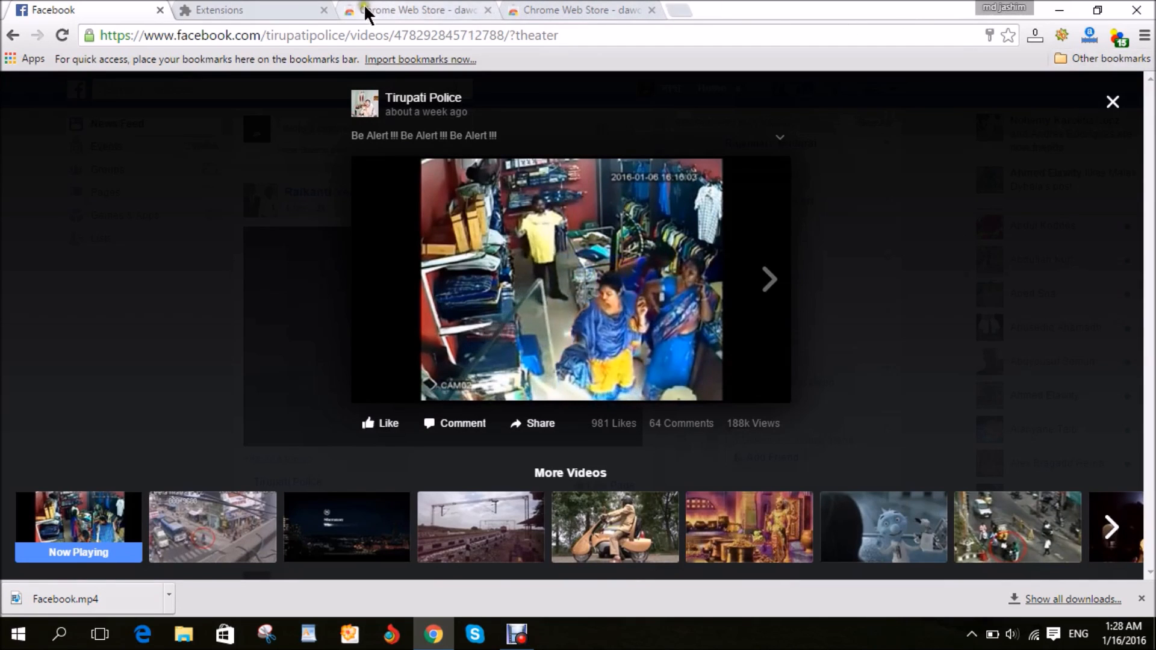
pyautogui.moveTo(168, 478)
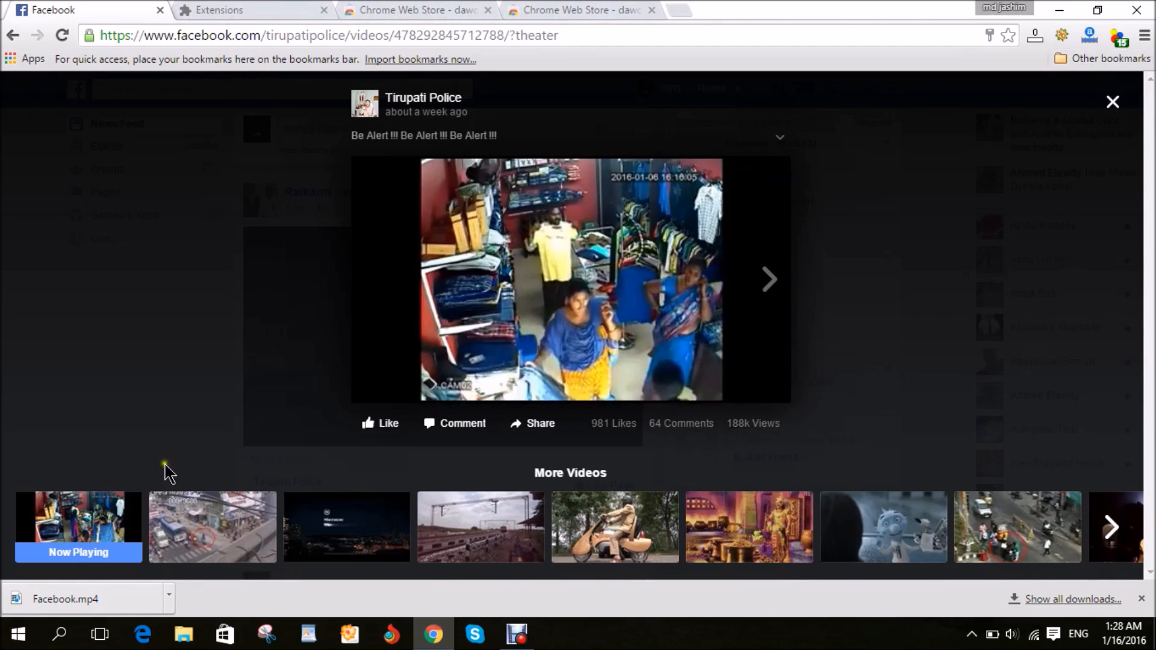
pyautogui.moveTo(1113, 101)
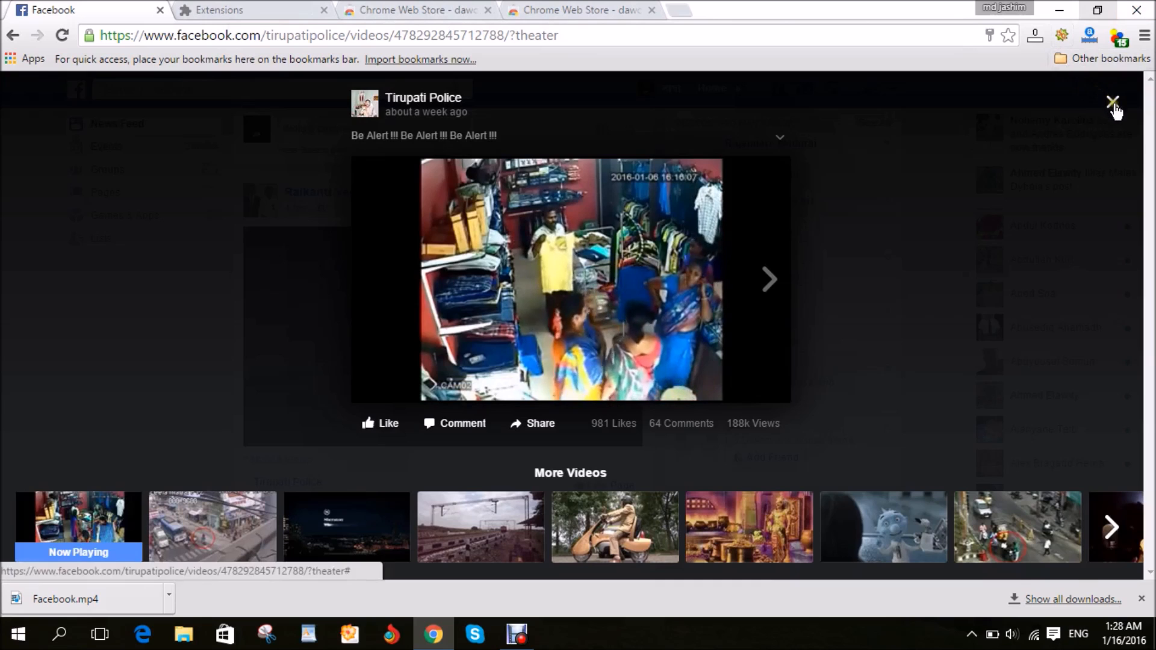
pyautogui.click(1110, 99)
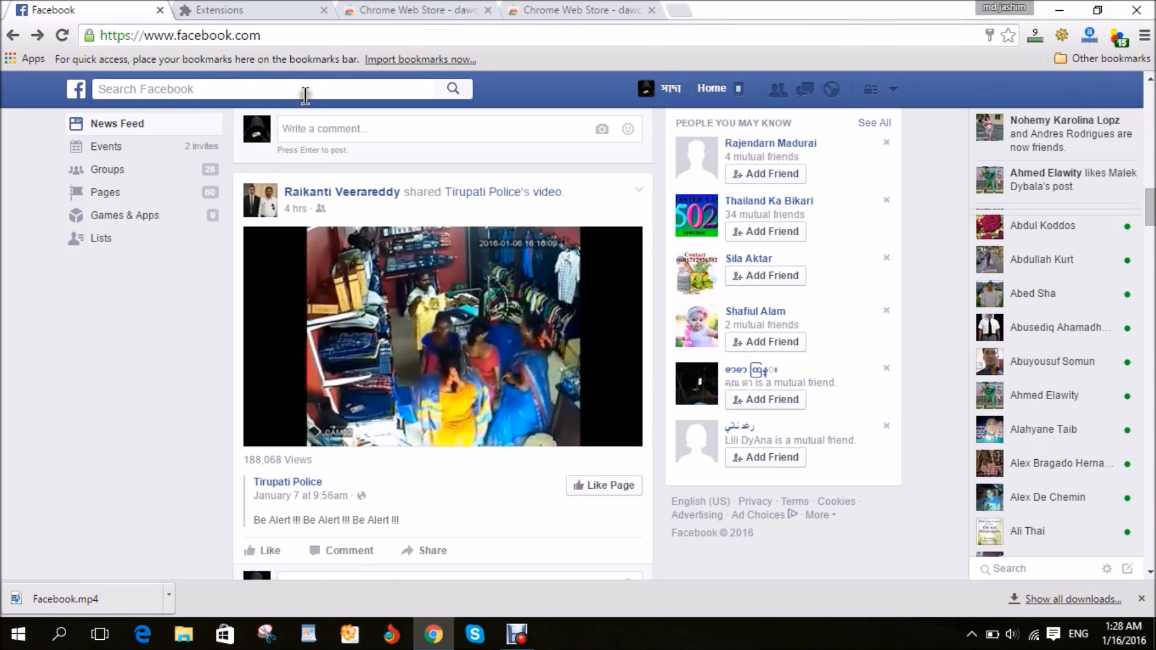
pyautogui.moveTo(263, 11)
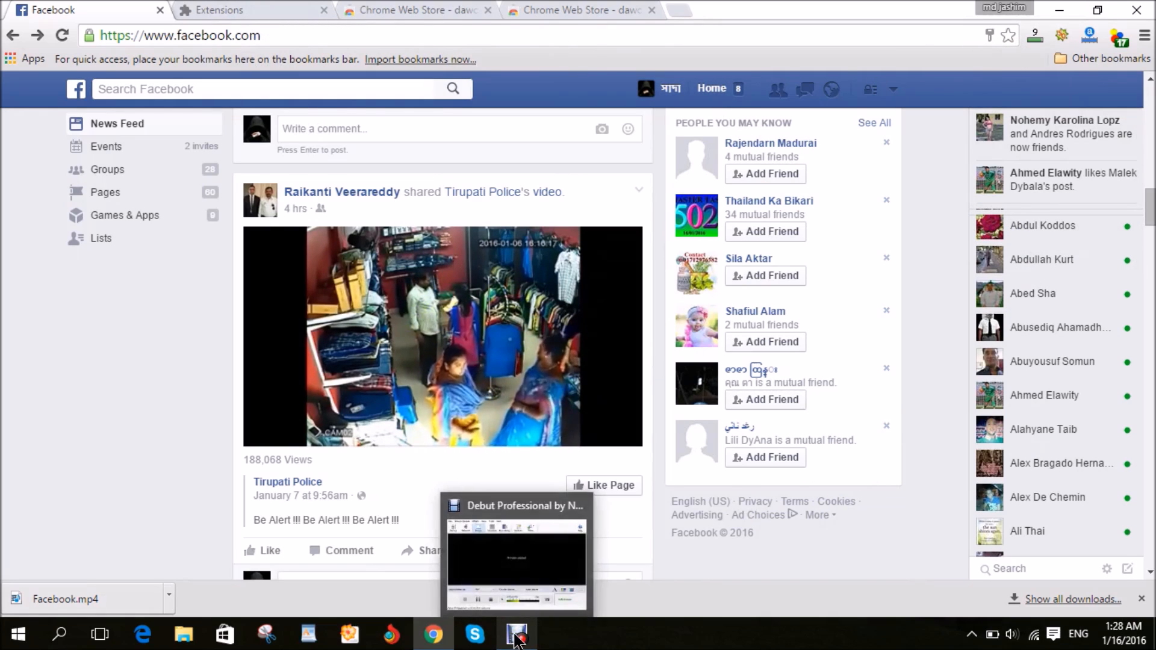
# Show the Debut Professional recorder window over the Facebook feed.
pyautogui.click(515, 633)
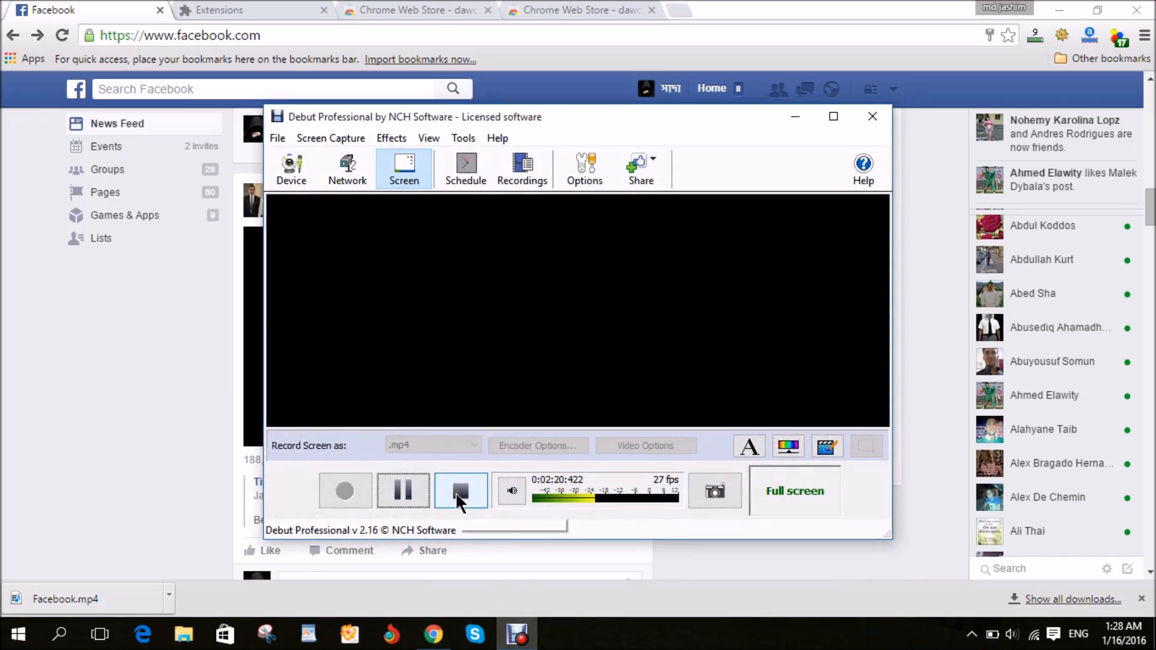